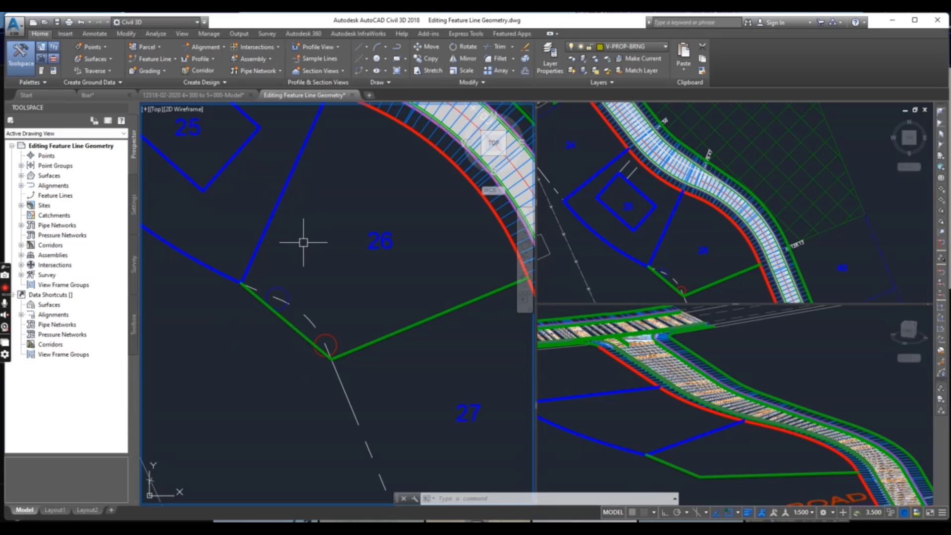
{"action": "mouse_move", "coordinate": [303, 241]}
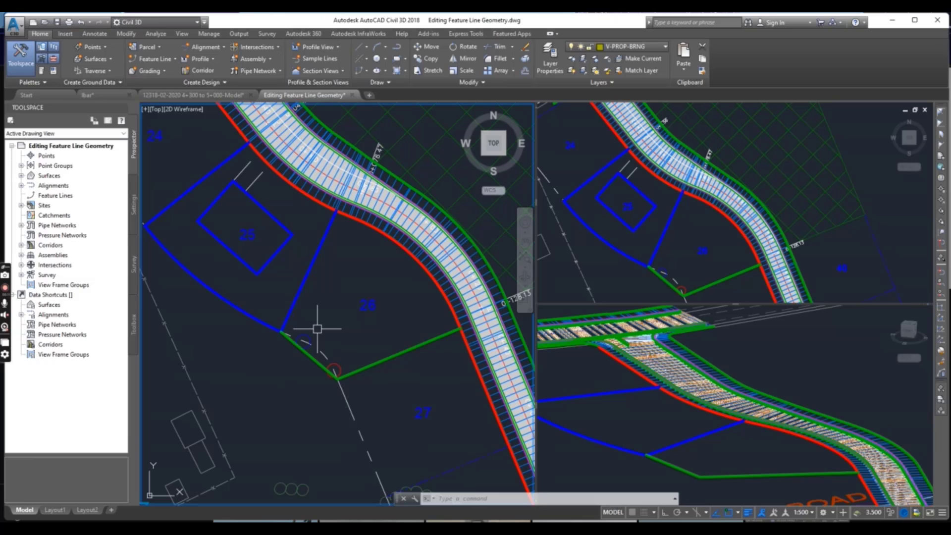
Step: Select the green lot 26 feature line to expose its geometry editing tools
{"action": "left_click", "coordinate": [302, 355]}
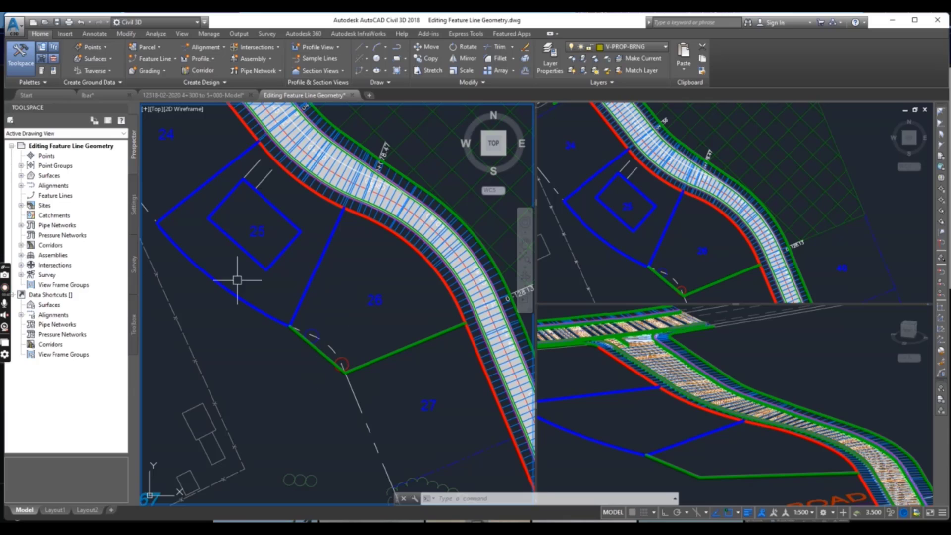
{"action": "mouse_move", "coordinate": [372, 261]}
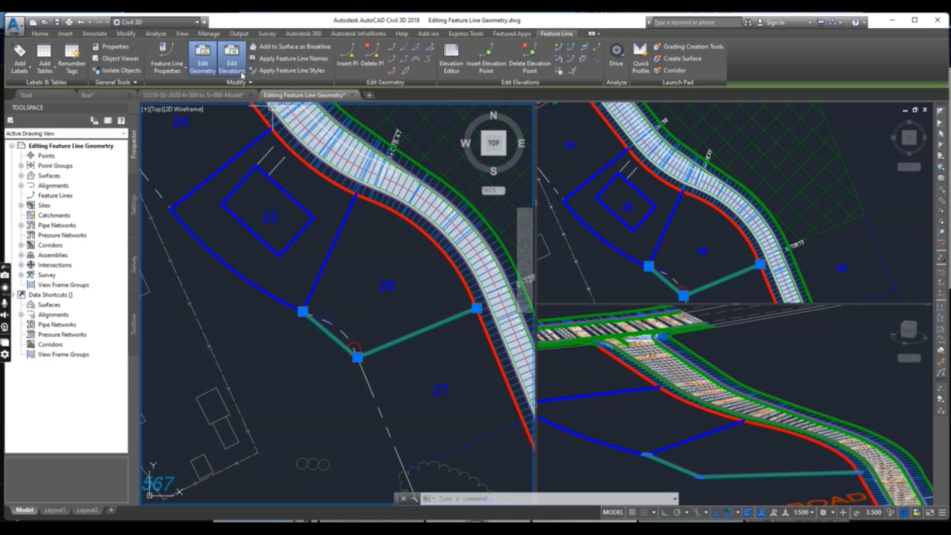
{"action": "mouse_move", "coordinate": [202, 57]}
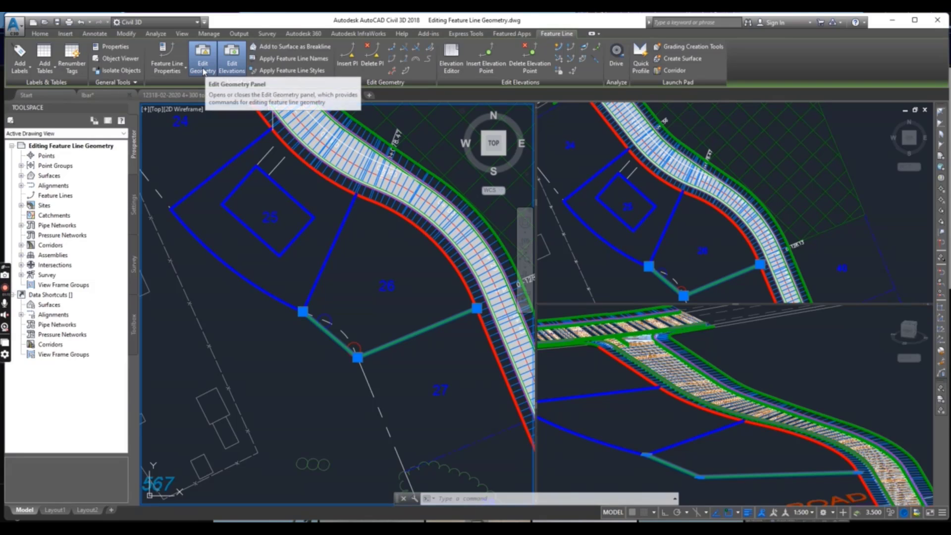
{"action": "mouse_move", "coordinate": [373, 54]}
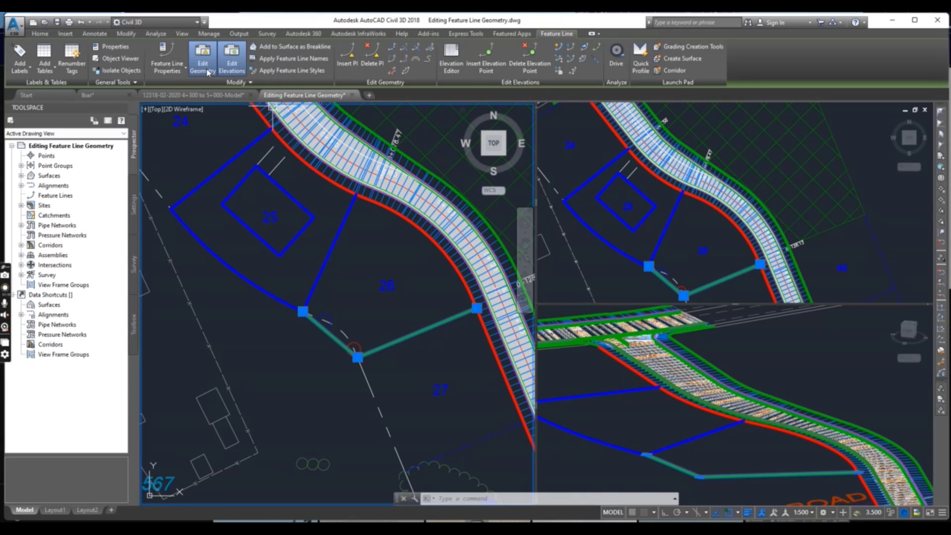
{"action": "mouse_move", "coordinate": [202, 58]}
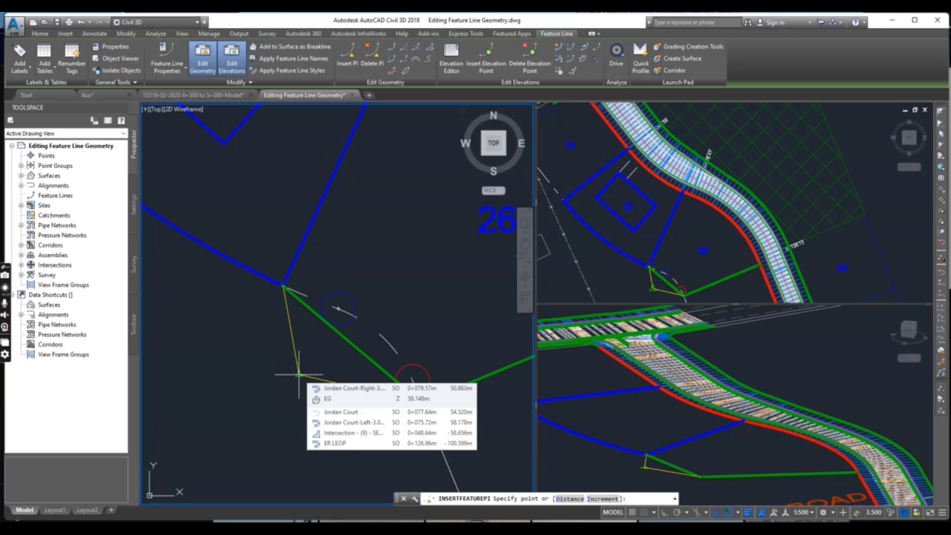
Step: Insert two PIs on the feature line, snapped to the blue and red circle centres
{"action": "right_click", "coordinate": [297, 376]}
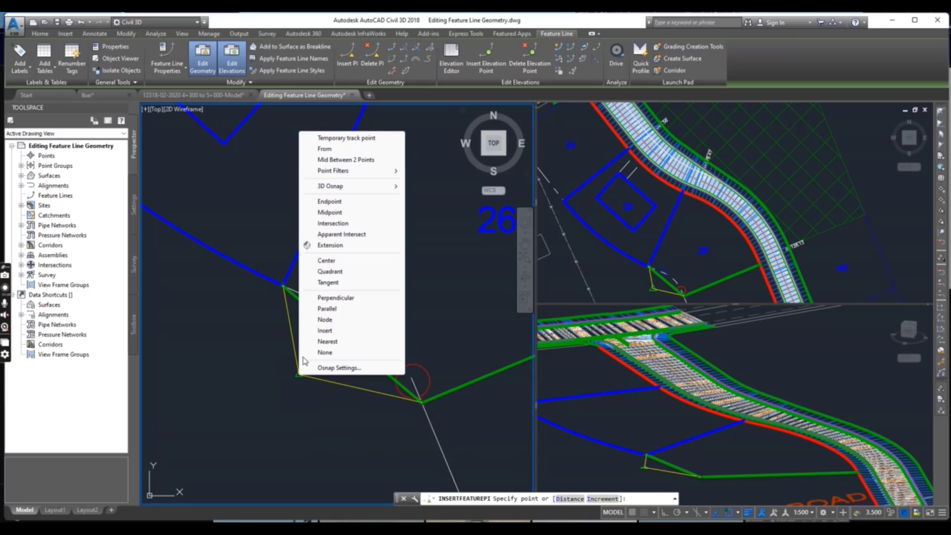
{"action": "mouse_move", "coordinate": [335, 297]}
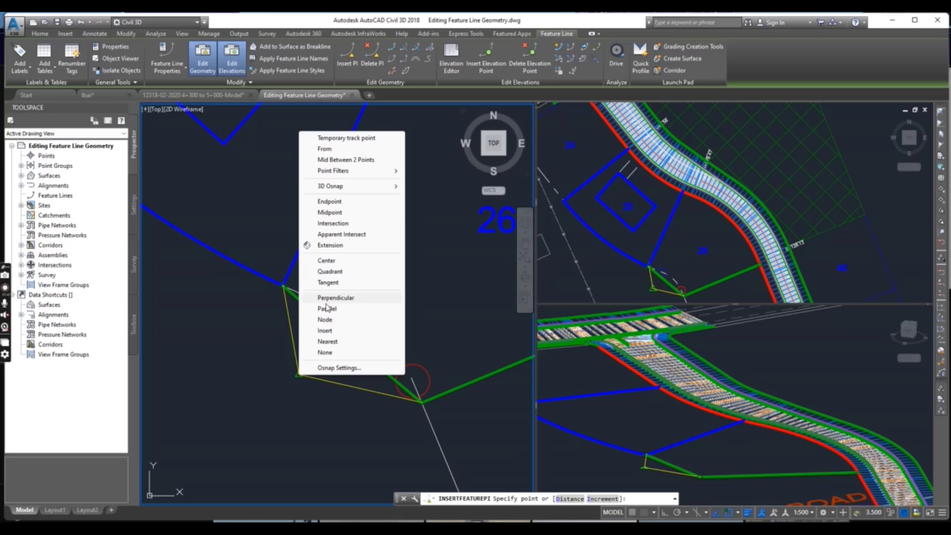
{"action": "left_click", "coordinate": [326, 260]}
{"action": "type", "text": "S"}
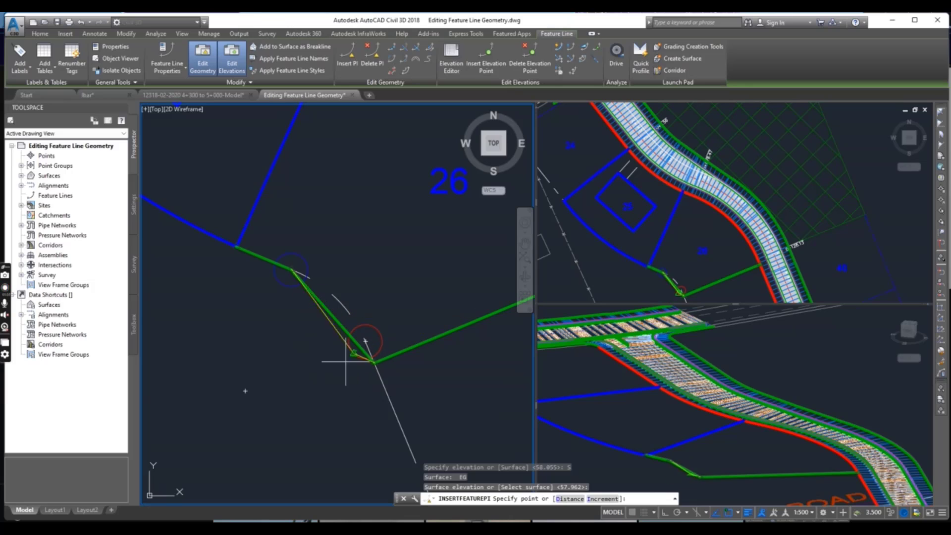
{"action": "right_click", "coordinate": [333, 375]}
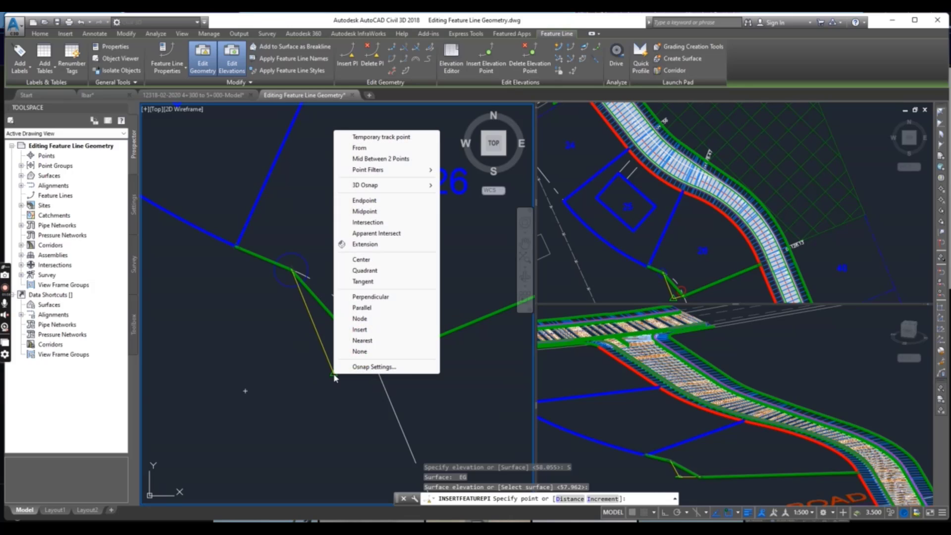
{"action": "left_click", "coordinate": [361, 259]}
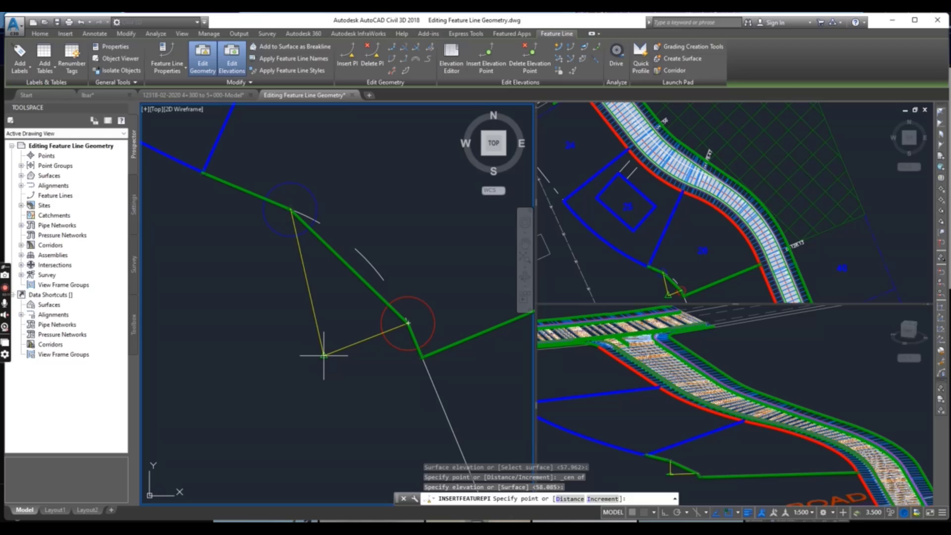
{"action": "left_click", "coordinate": [324, 354]}
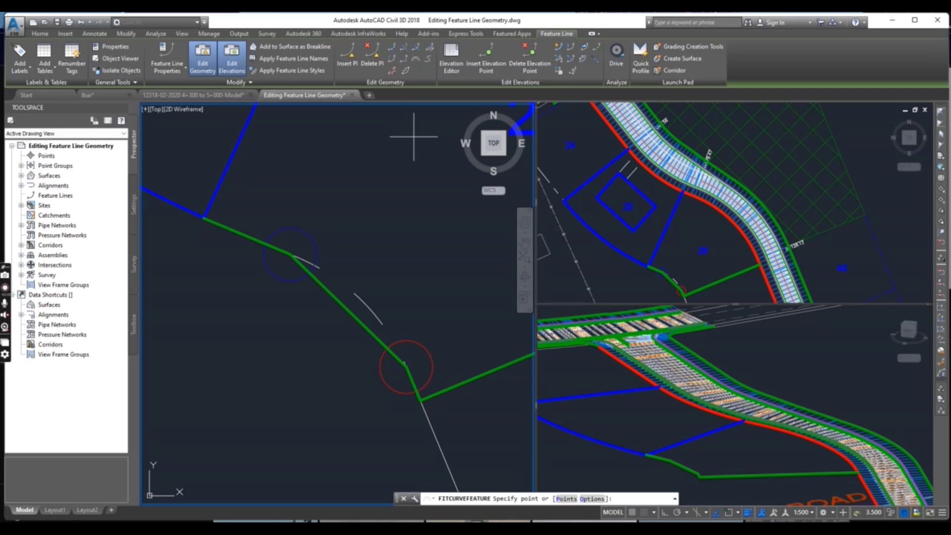
{"action": "mouse_move", "coordinate": [348, 342]}
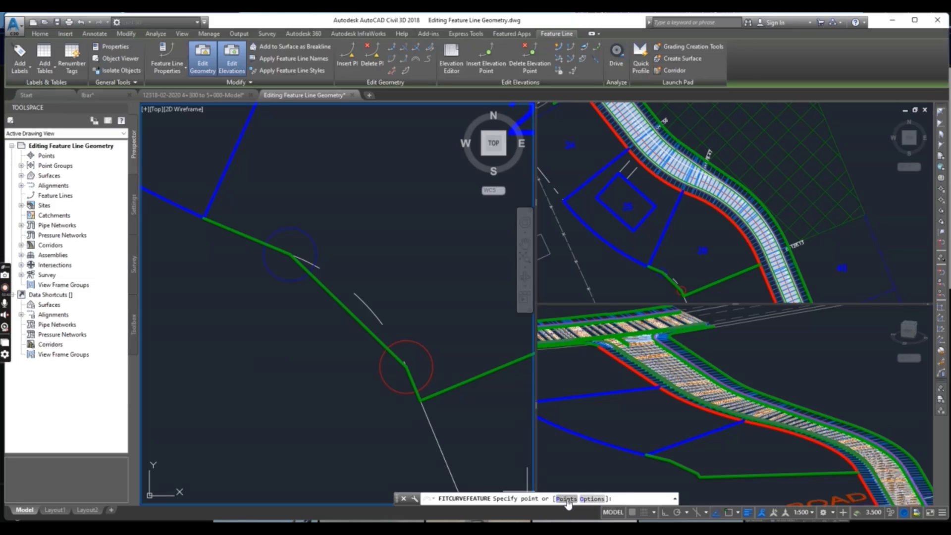
Step: Fit a curve using the Points option, starting at the blue circle centre PI
{"action": "left_click", "coordinate": [566, 497]}
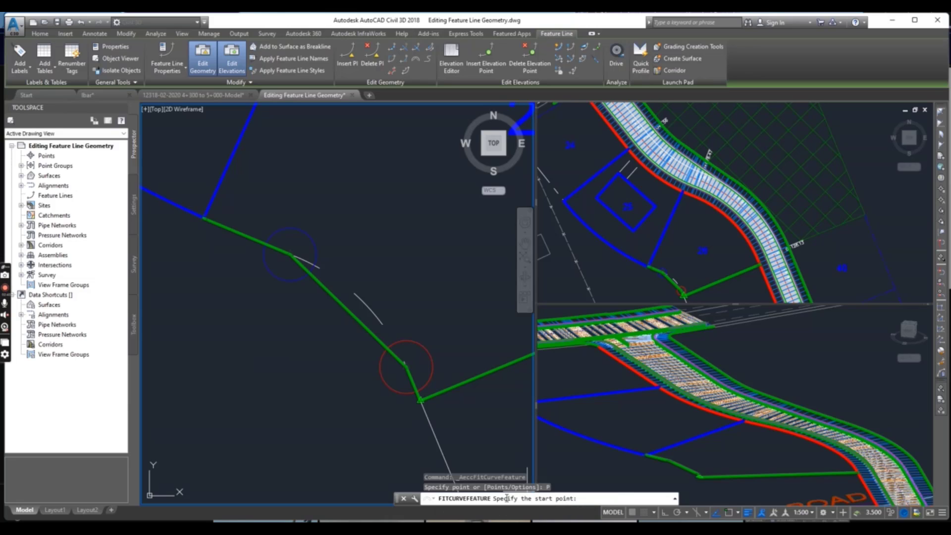
{"action": "mouse_move", "coordinate": [292, 257]}
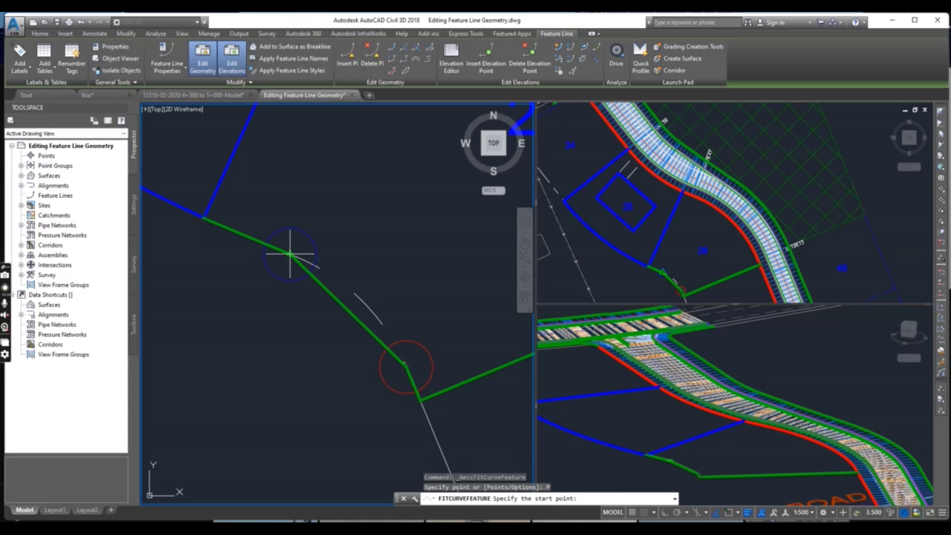
{"action": "left_click", "coordinate": [291, 255]}
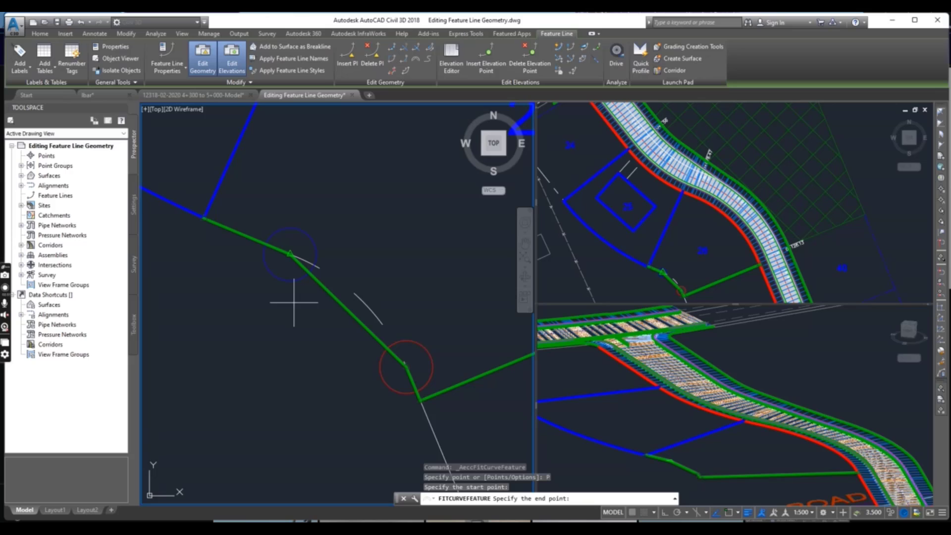
{"action": "mouse_move", "coordinate": [406, 366]}
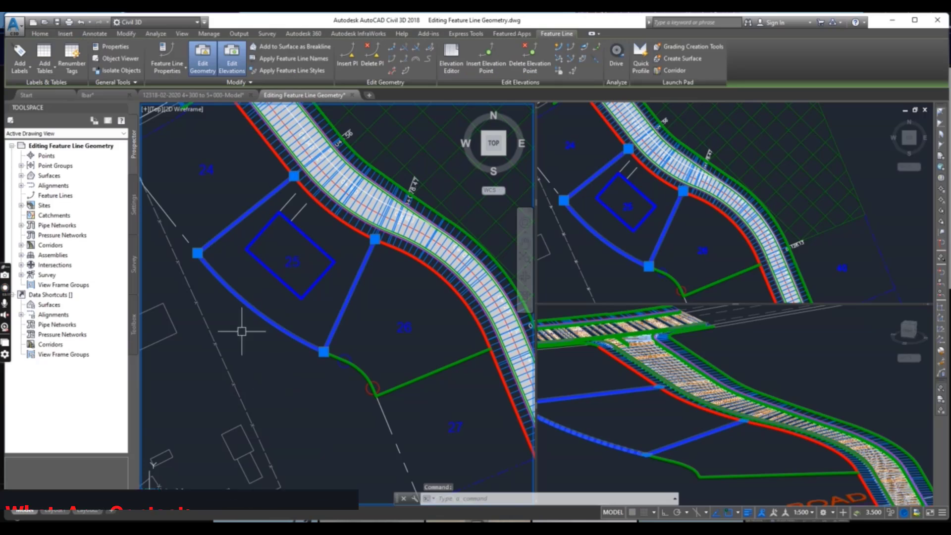
{"action": "mouse_move", "coordinate": [273, 354]}
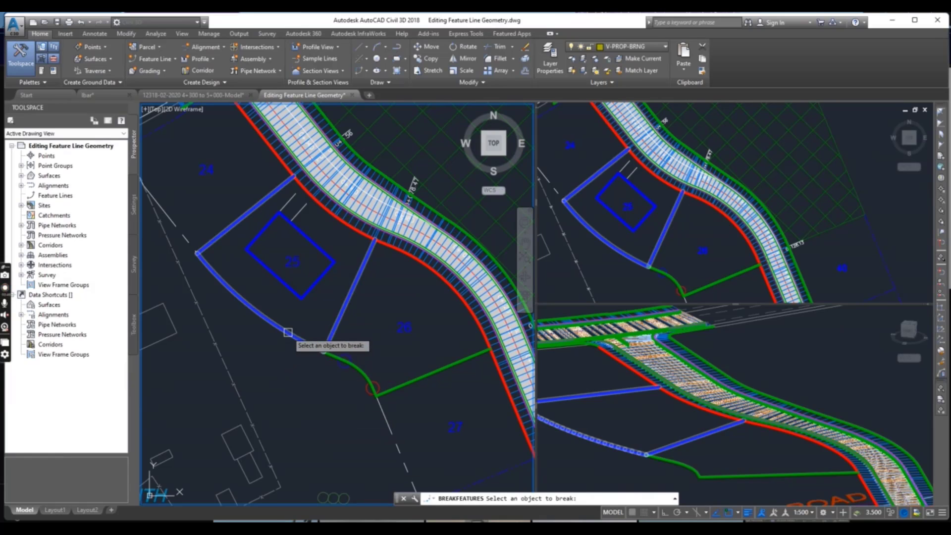
Step: Break the lot 25 line with both break points at its corner endpoint
{"action": "left_click", "coordinate": [289, 332]}
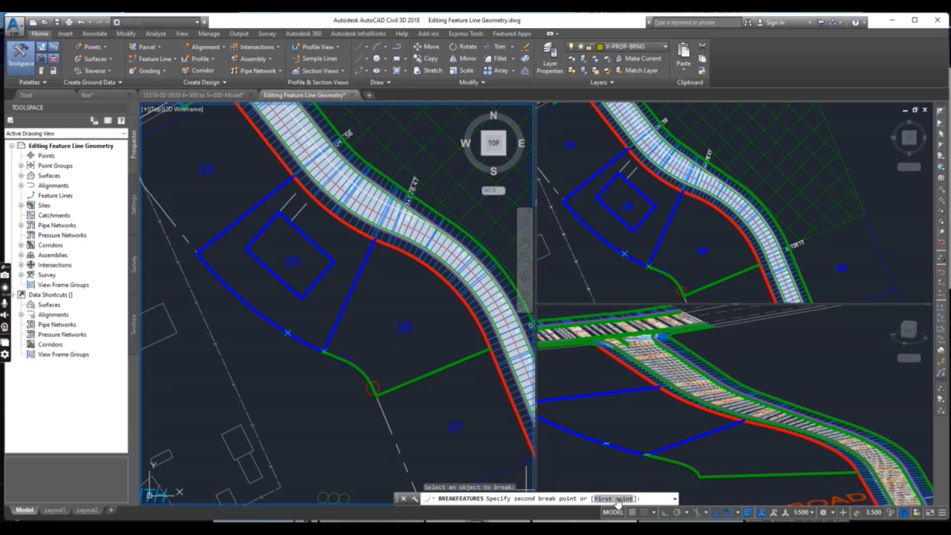
{"action": "type", "text": "F"}
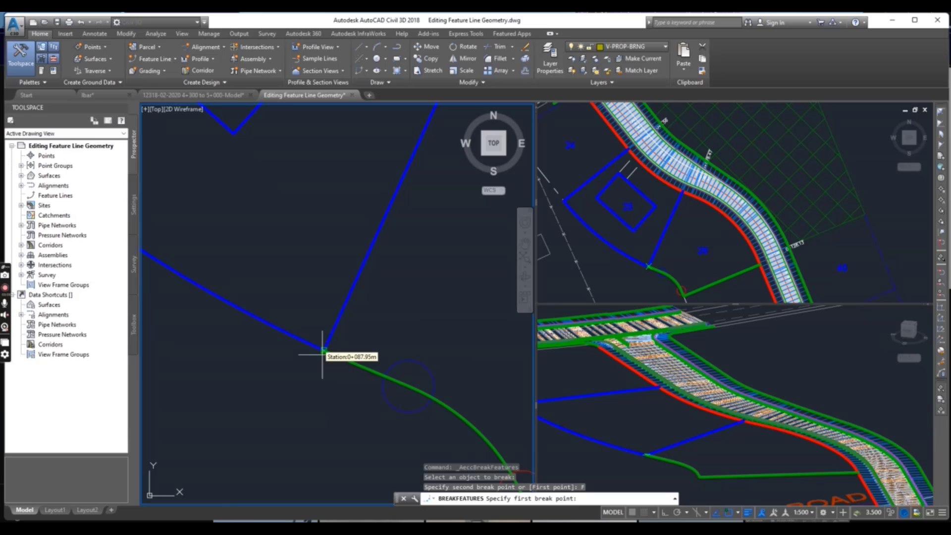
{"action": "left_click", "coordinate": [323, 350]}
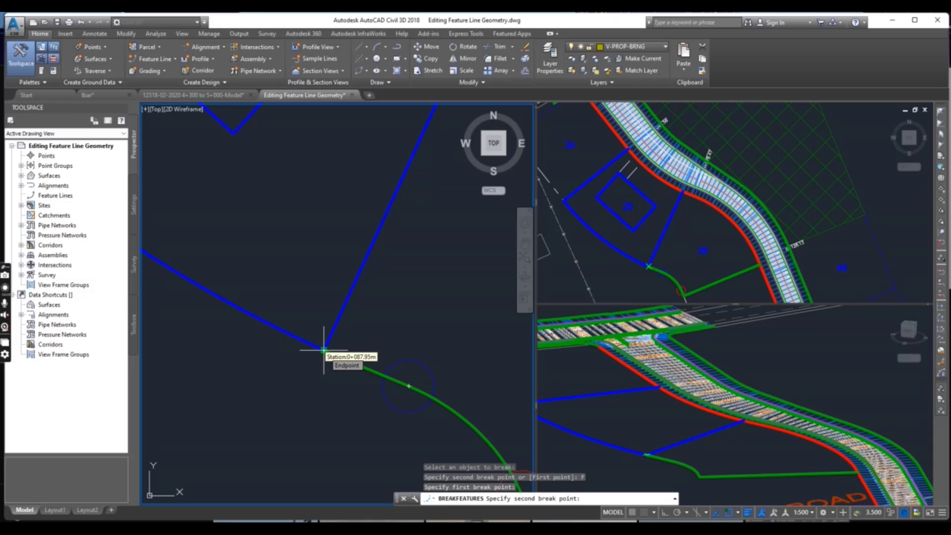
{"action": "left_click", "coordinate": [323, 350]}
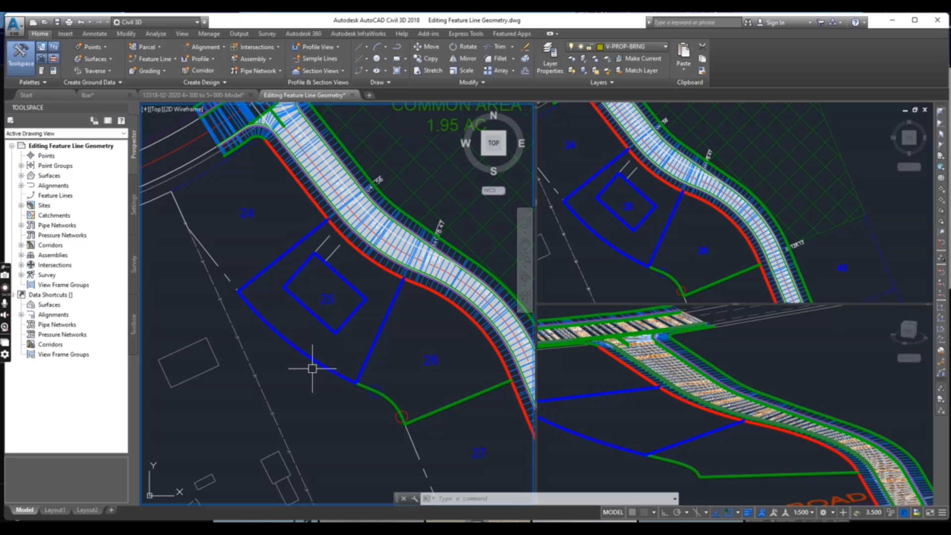
{"action": "mouse_move", "coordinate": [314, 376]}
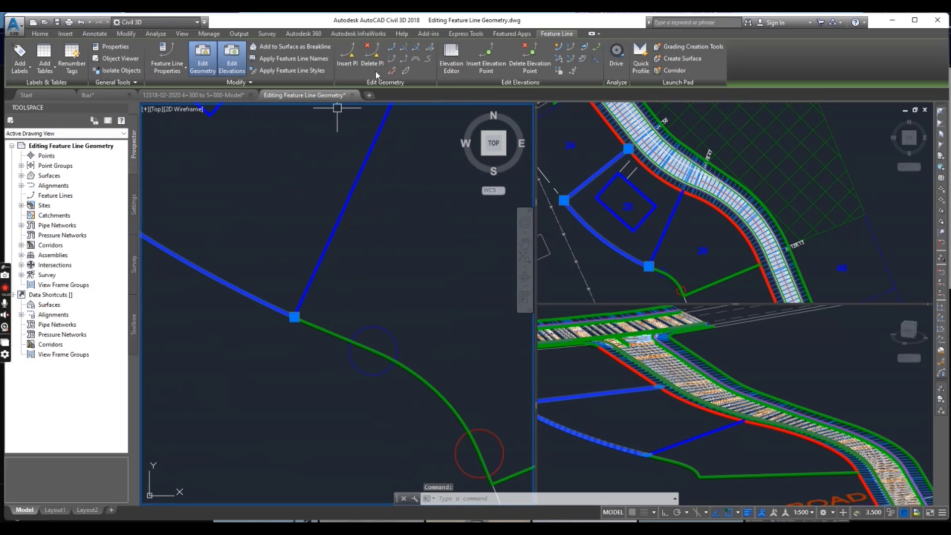
{"action": "mouse_move", "coordinate": [404, 57]}
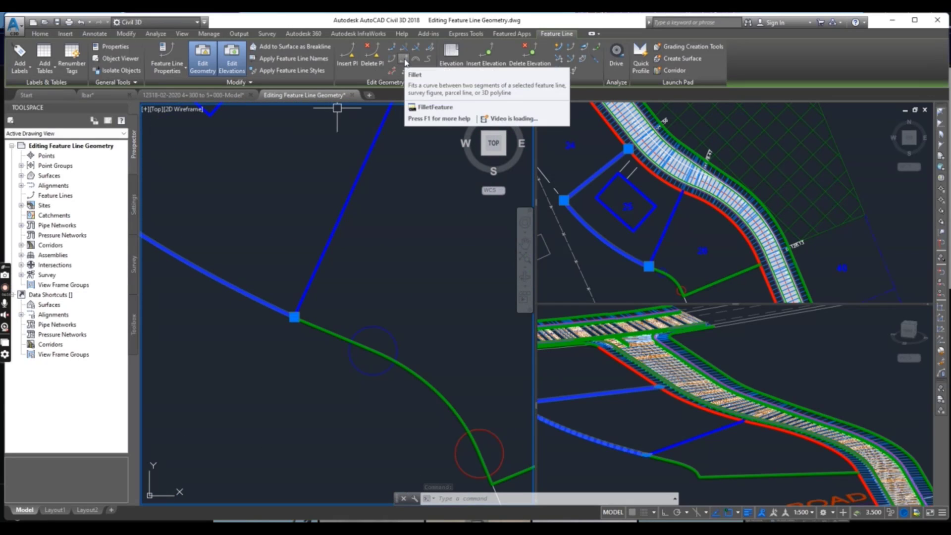
{"action": "mouse_move", "coordinate": [415, 49]}
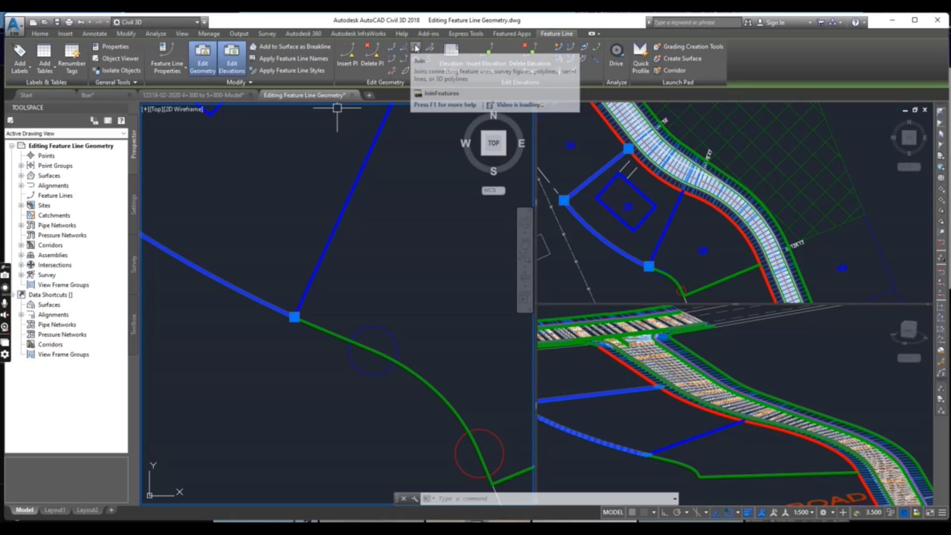
Step: Join the lot 25 line onto the curved feature line
{"action": "left_click", "coordinate": [416, 48]}
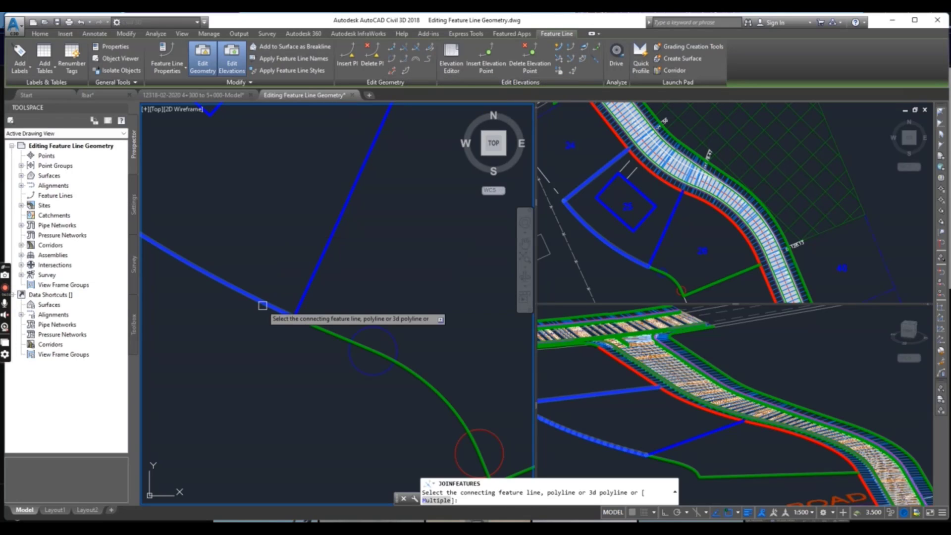
{"action": "left_click", "coordinate": [434, 385]}
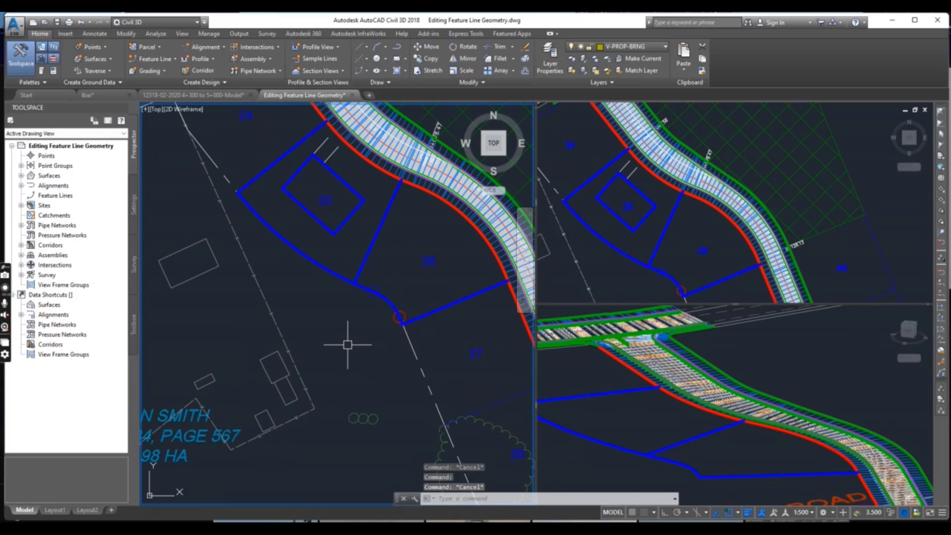
{"action": "mouse_move", "coordinate": [370, 310]}
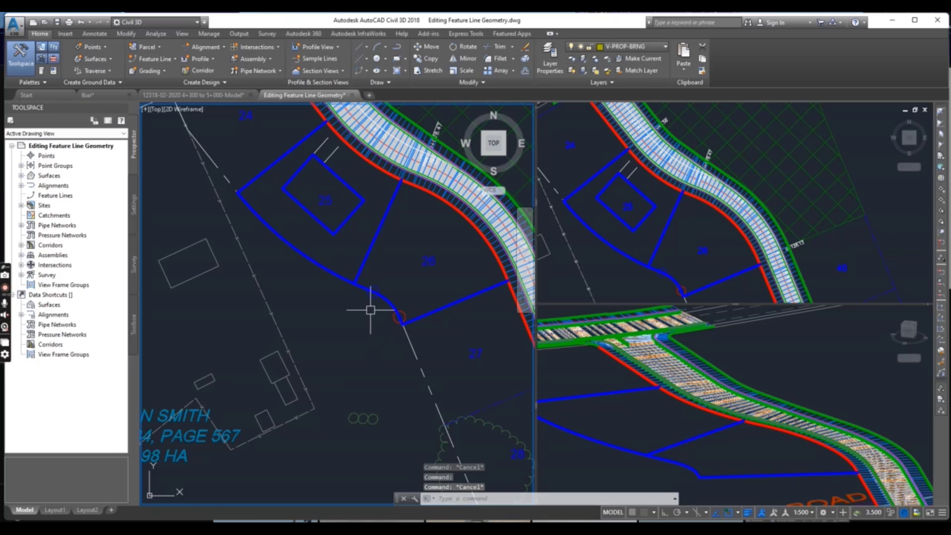